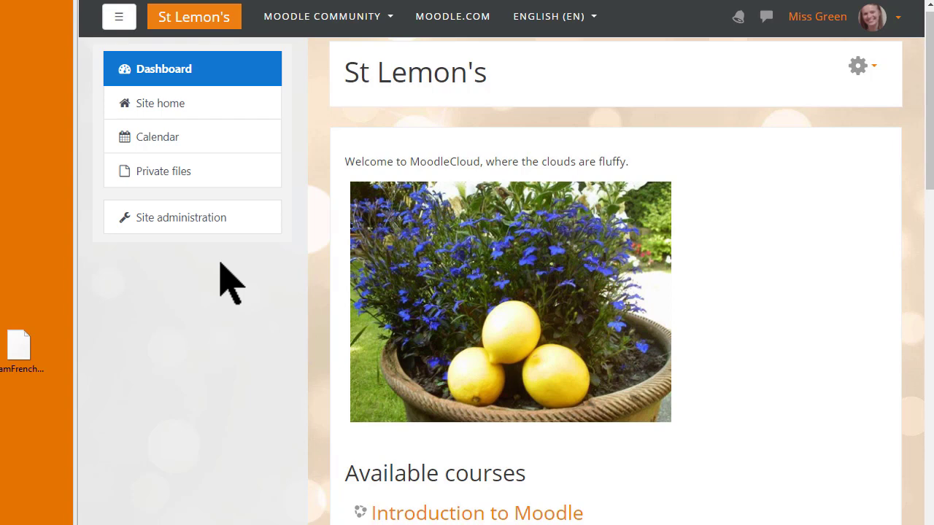
{"action": "mouse_move", "coordinate": [245, 222]}
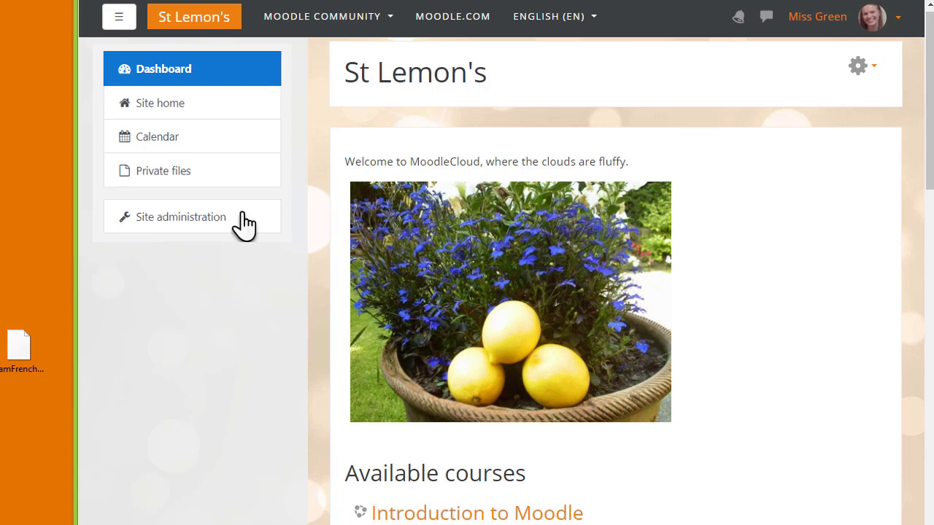
Step: Navigate through Site administration's Courses tab to the Restore course page
{"action": "left_click", "coordinate": [181, 215]}
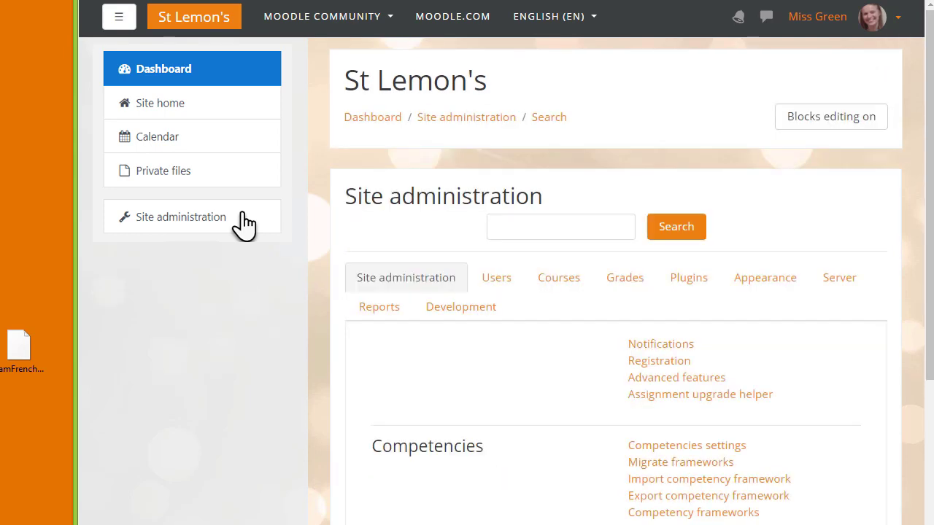
{"action": "mouse_move", "coordinate": [537, 277]}
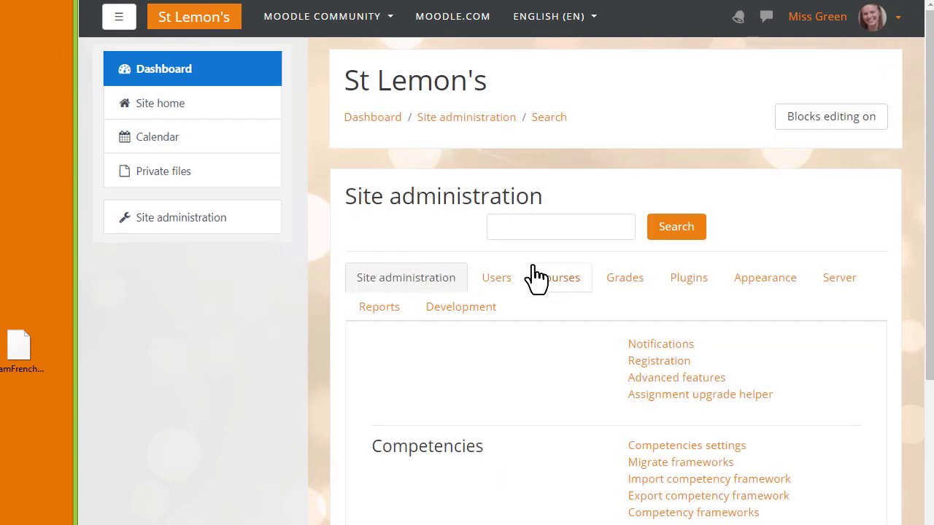
{"action": "left_click", "coordinate": [557, 277]}
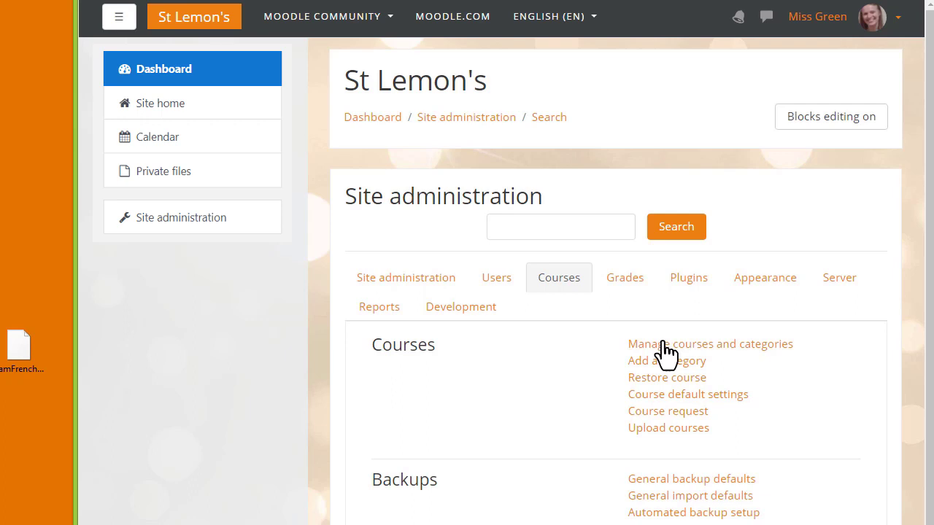
{"action": "mouse_move", "coordinate": [665, 377]}
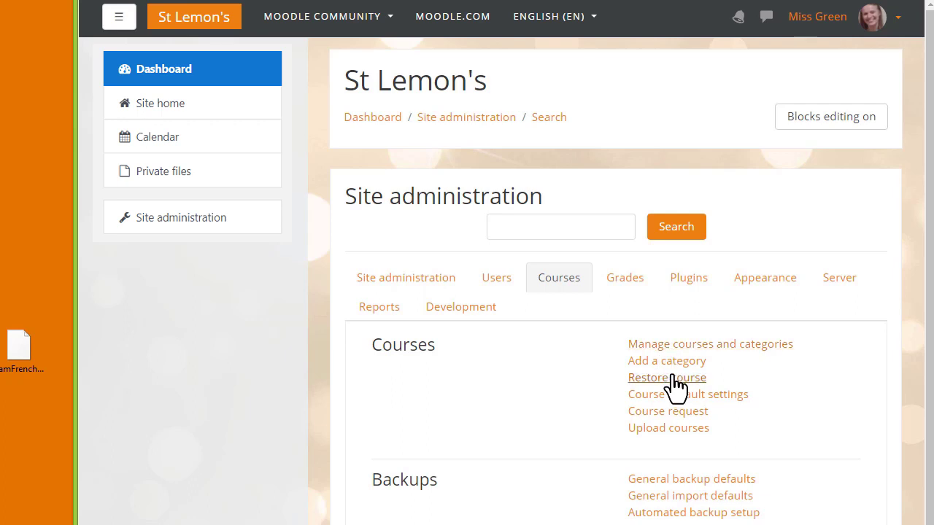
{"action": "left_click", "coordinate": [666, 376]}
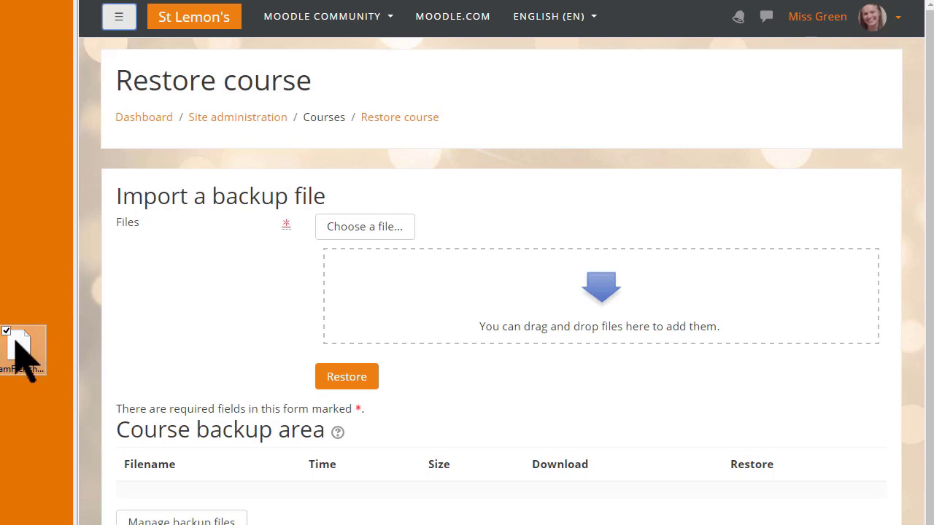
Step: Upload the French course .mbz backup from the desktop and start the restore
{"action": "left_click_drag", "start_coordinate": [22, 350], "coordinate": [423, 302]}
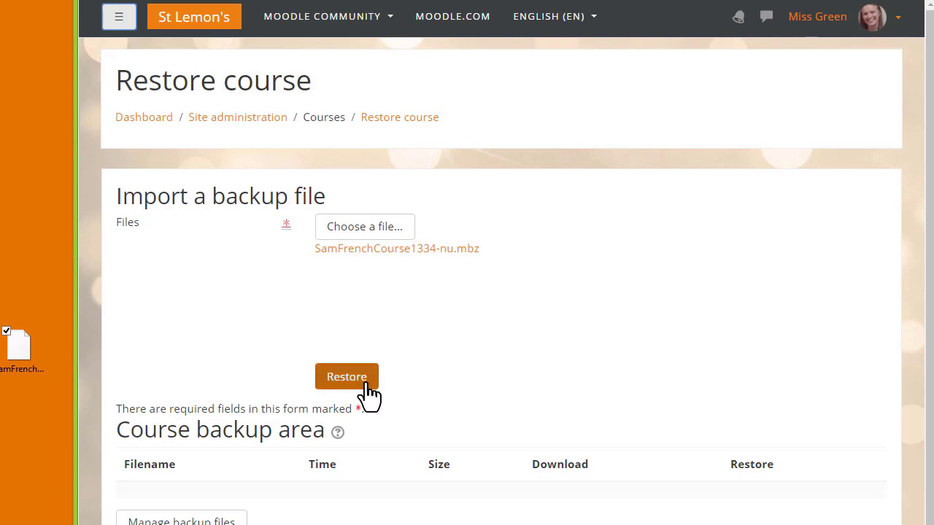
{"action": "left_click", "coordinate": [348, 376]}
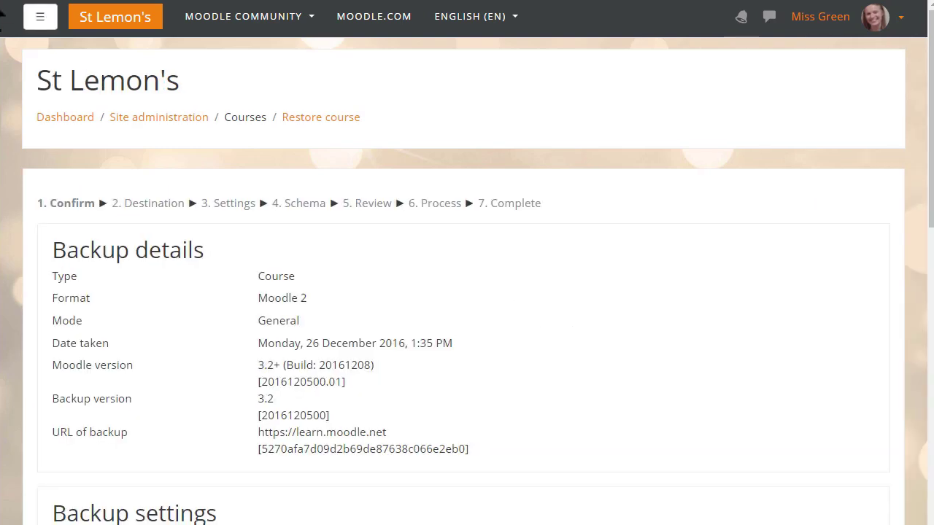
Step: Review the backup details and continue to the destination step
{"action": "scroll", "scroll_direction": "down", "scroll_amount": 3}
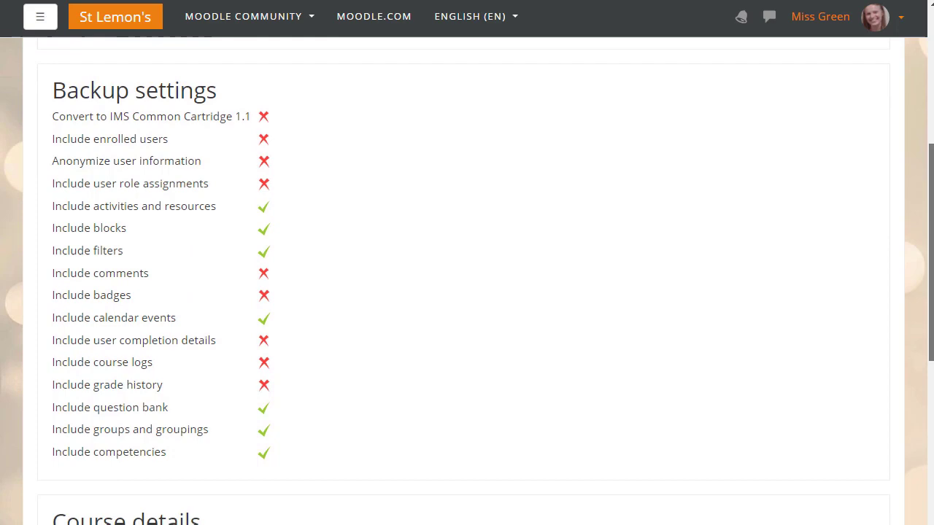
{"action": "scroll", "scroll_direction": "down", "scroll_amount": 3}
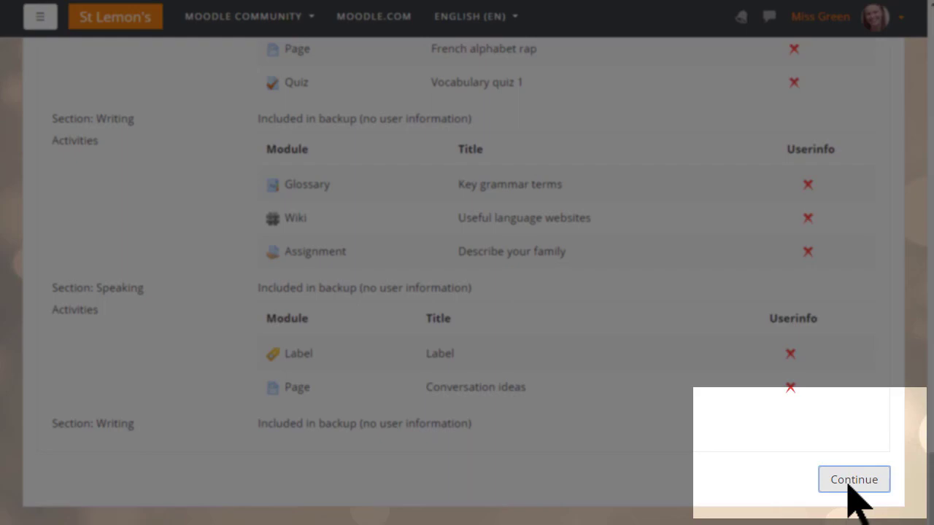
{"action": "left_click", "coordinate": [853, 479]}
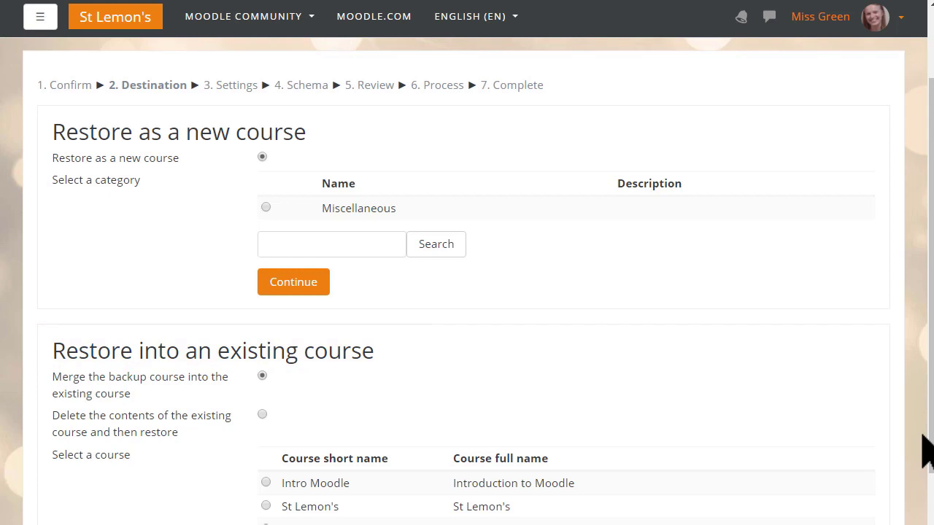
{"action": "mouse_move", "coordinate": [245, 172]}
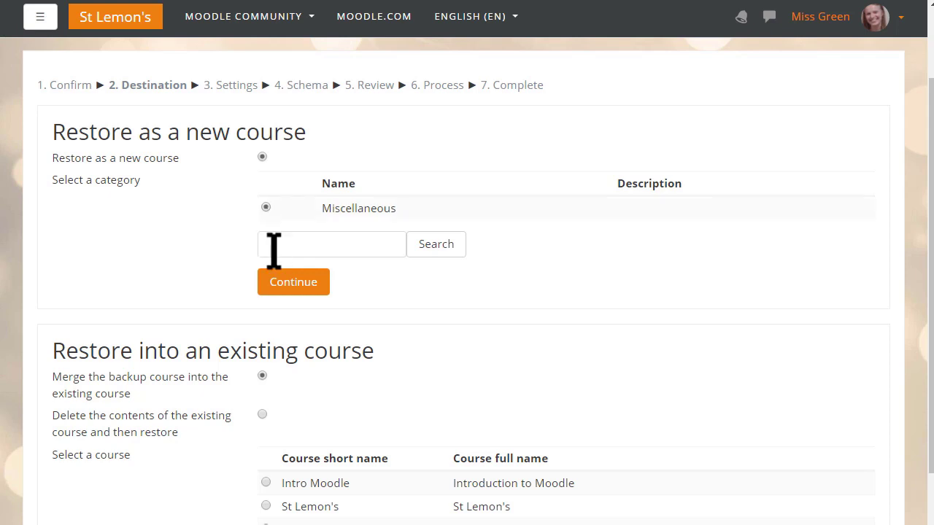
{"action": "mouse_move", "coordinate": [292, 281]}
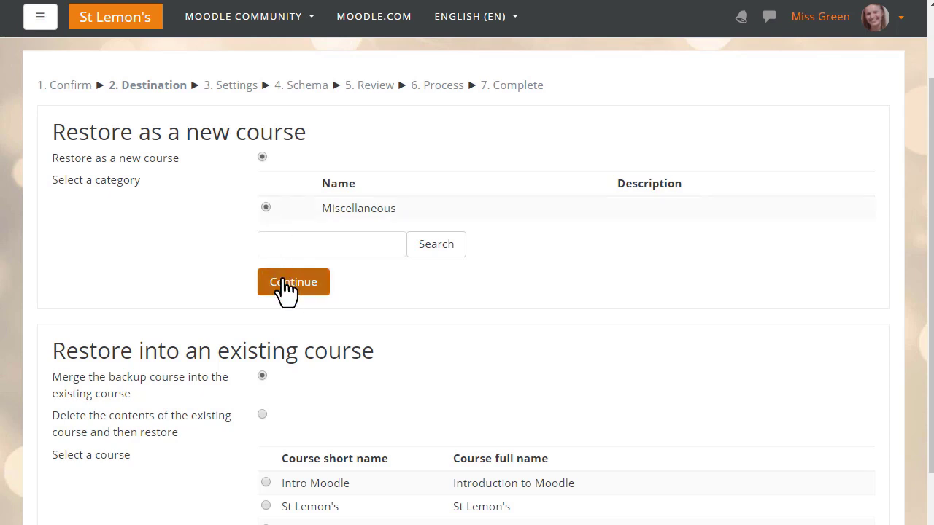
Step: Choose to restore as a new course in the Miscellaneous category
{"action": "left_click", "coordinate": [292, 281]}
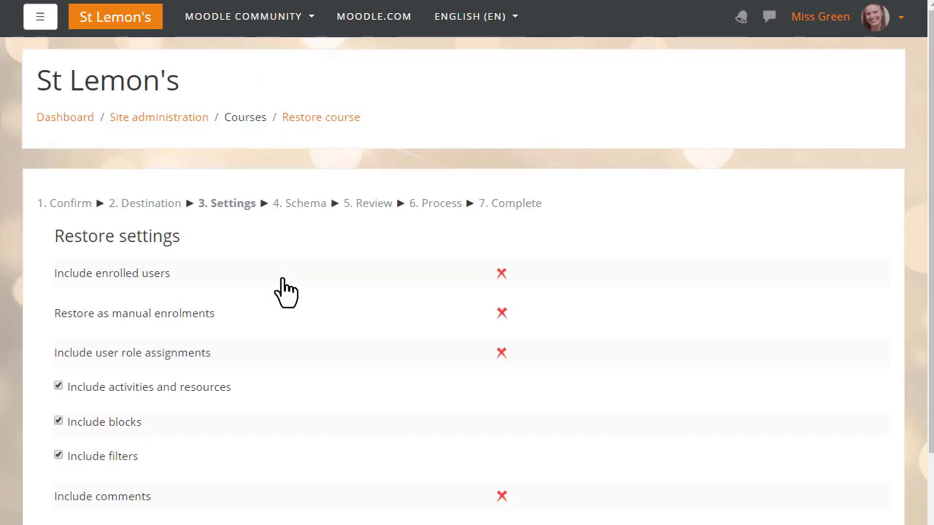
Step: Accept the default restore settings and advance to the schema step
{"action": "scroll", "scroll_direction": "up", "scroll_amount": 3}
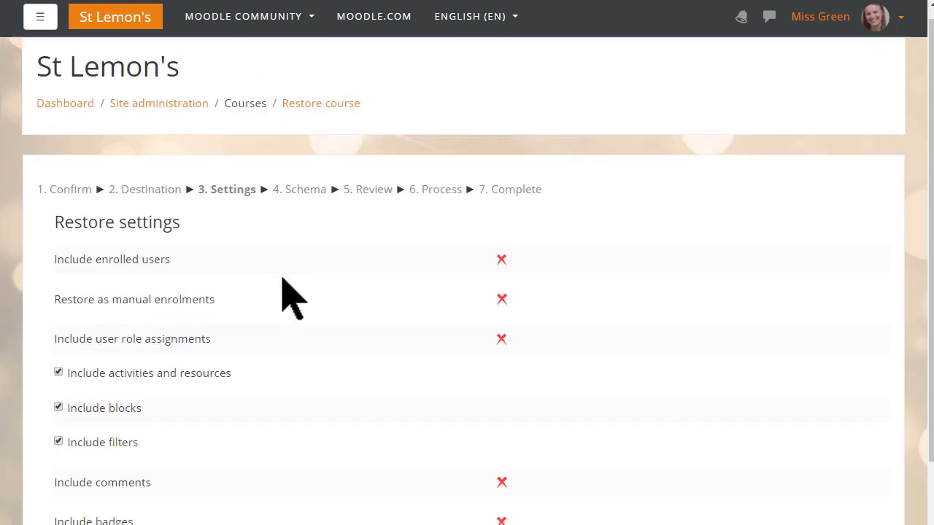
{"action": "scroll", "scroll_direction": "down", "scroll_amount": 3}
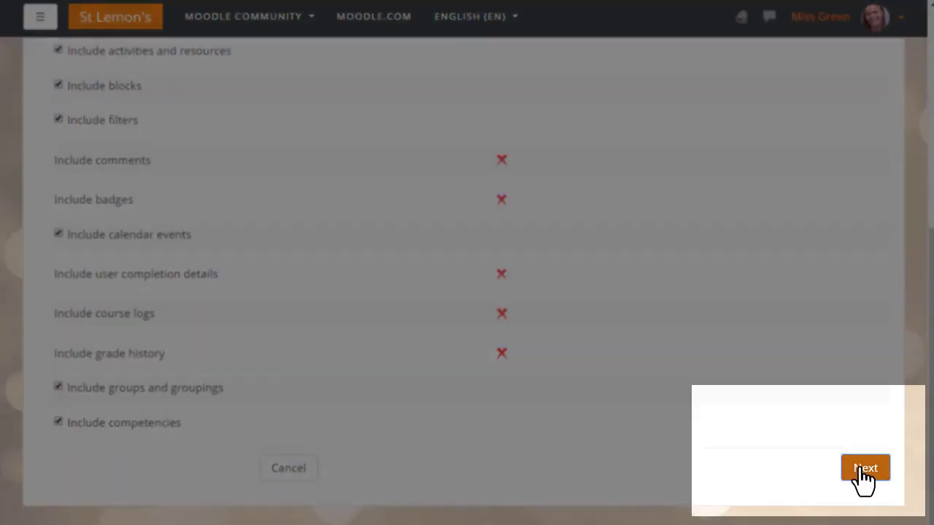
{"action": "left_click", "coordinate": [865, 468]}
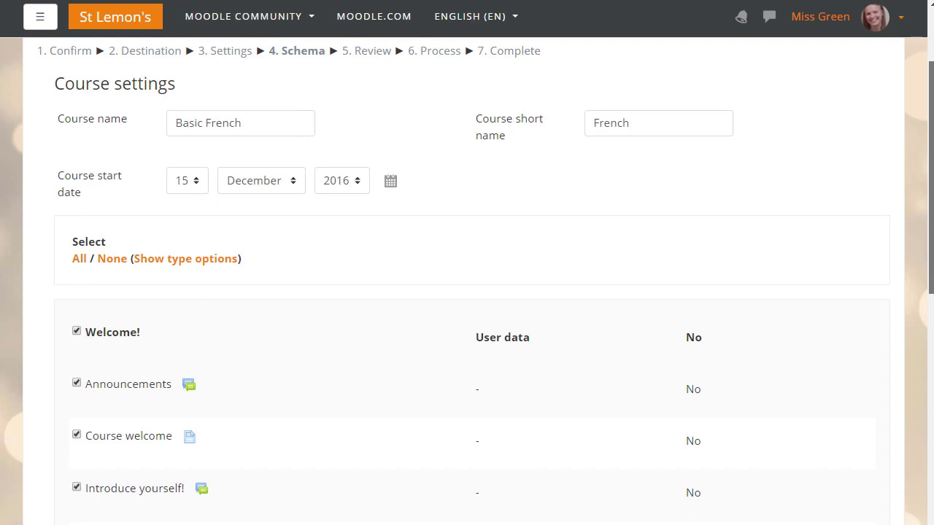
Step: Review the Basic French course sections and perform the restore
{"action": "scroll", "scroll_direction": "down", "scroll_amount": 3}
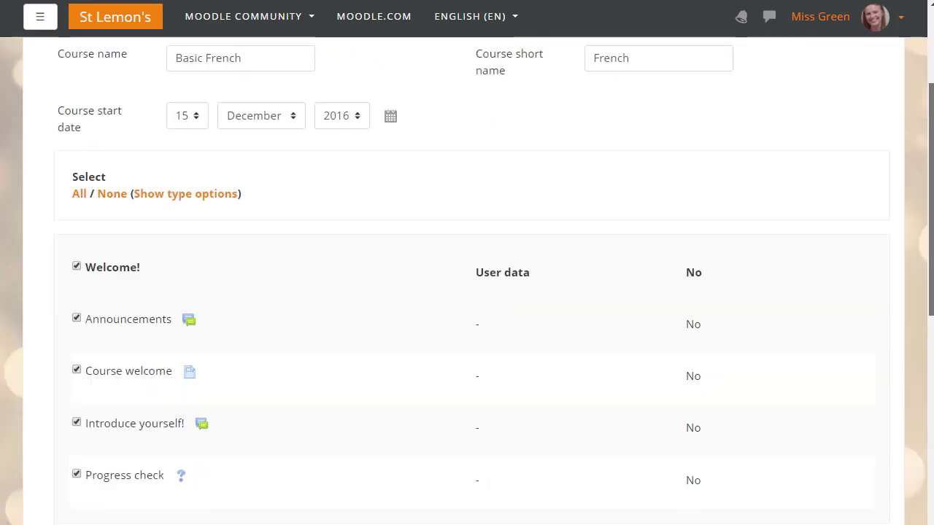
{"action": "scroll", "scroll_direction": "down", "scroll_amount": 3}
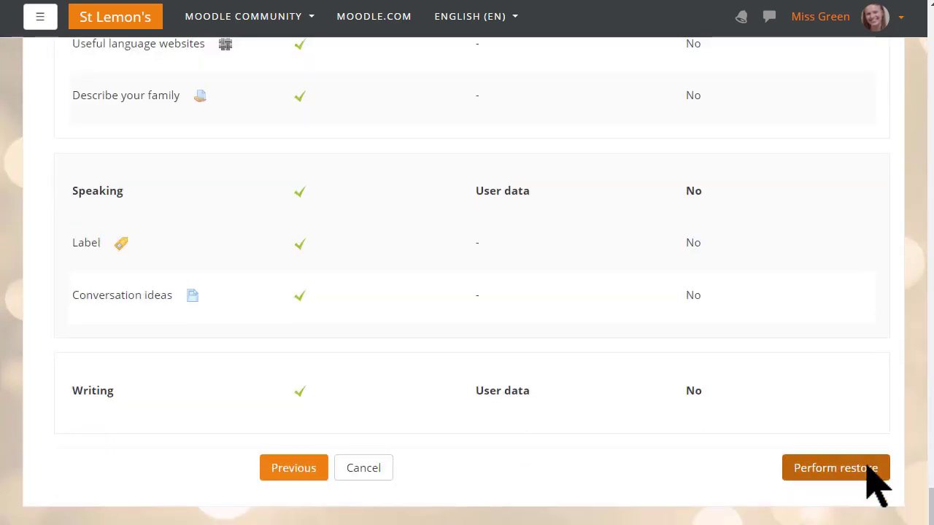
{"action": "left_click", "coordinate": [835, 467]}
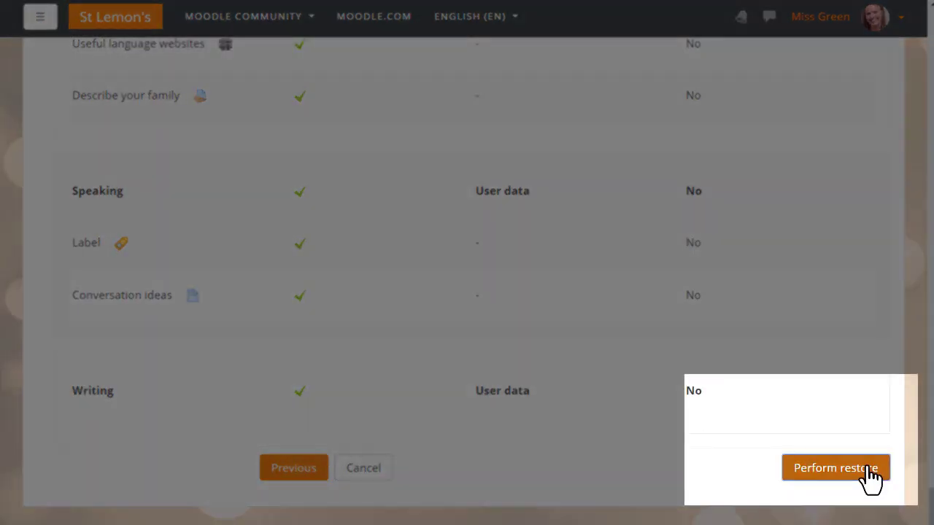
{"action": "left_click", "coordinate": [834, 467]}
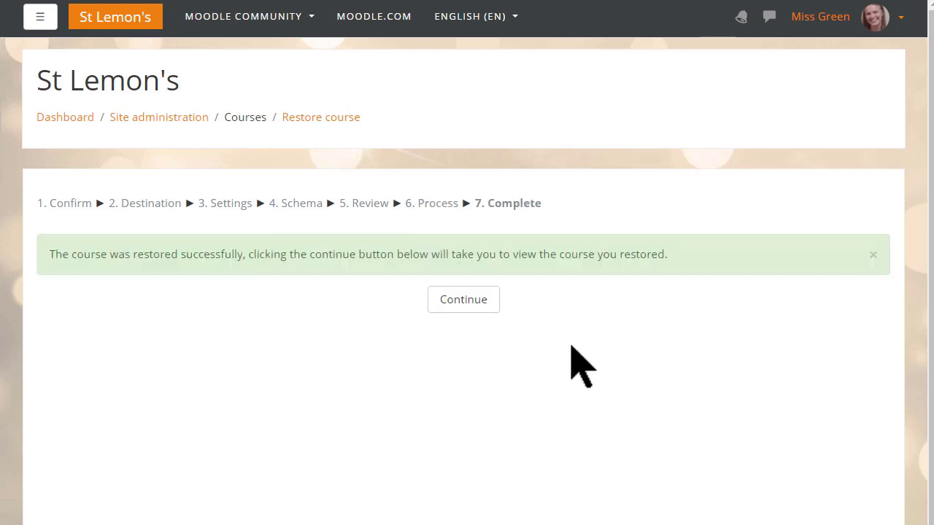
{"action": "mouse_move", "coordinate": [464, 299]}
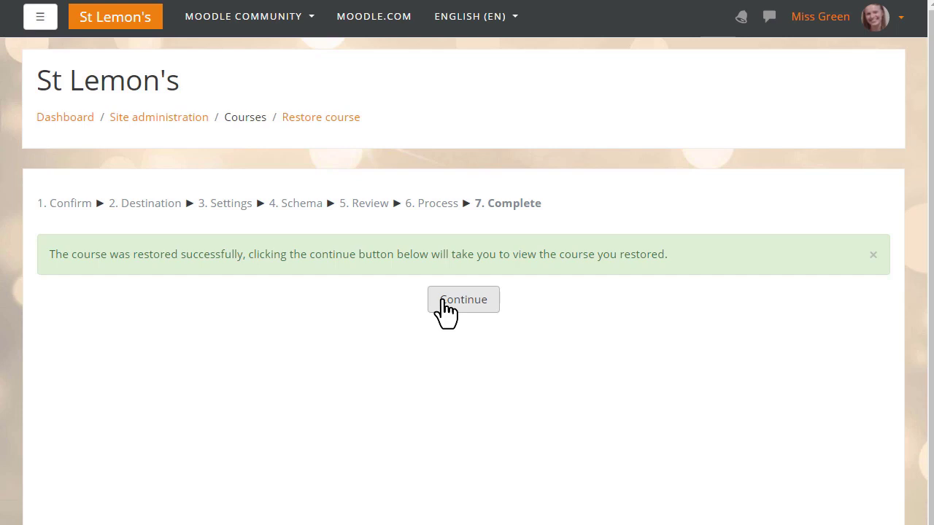
Step: Continue from the success message to the restored Basic French course page
{"action": "left_click", "coordinate": [463, 299]}
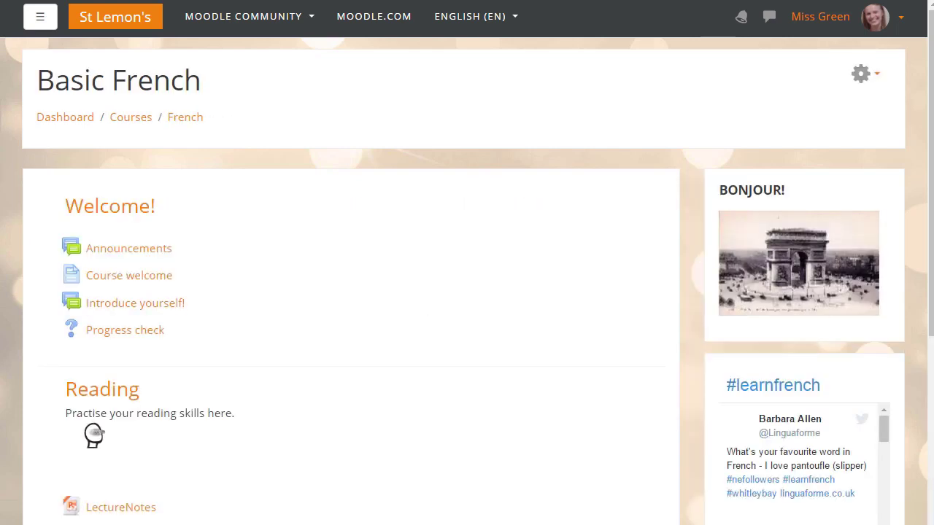